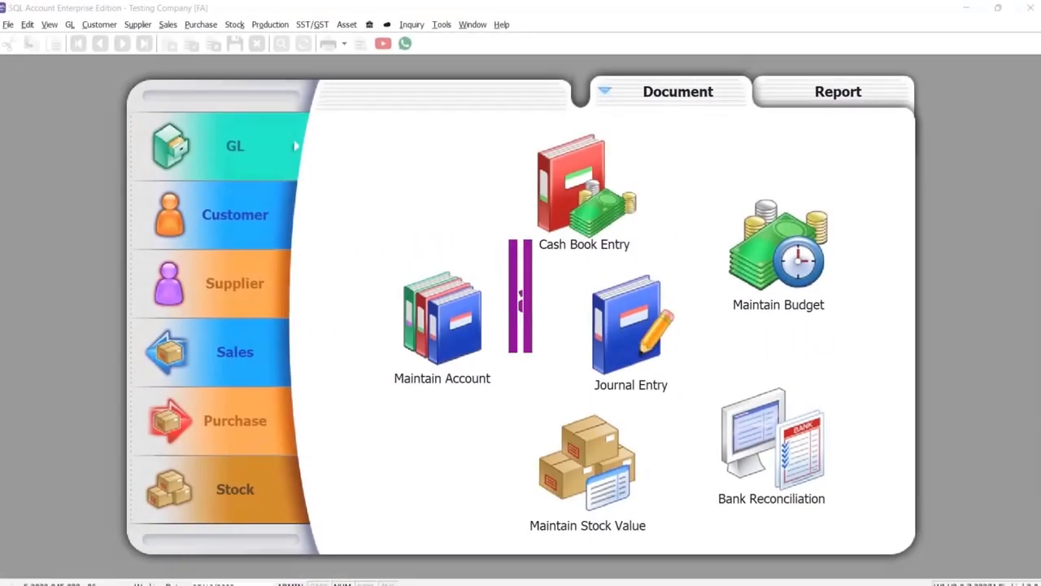
# Create the MOTOR VEHICLE asset group with Straight Line depreciation and its GL account codes, saved
pyautogui.click(347, 25)
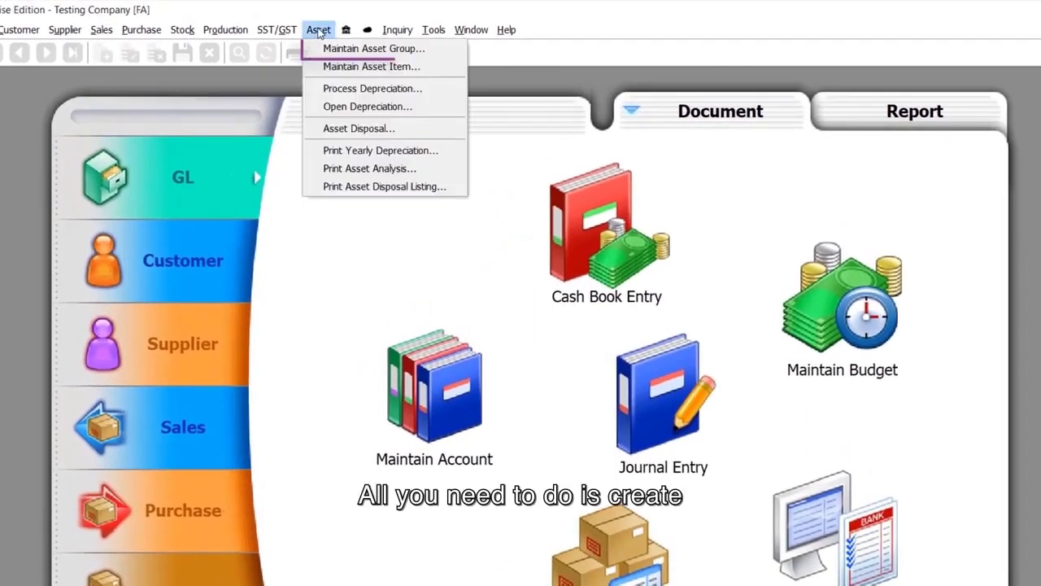
pyautogui.click(371, 49)
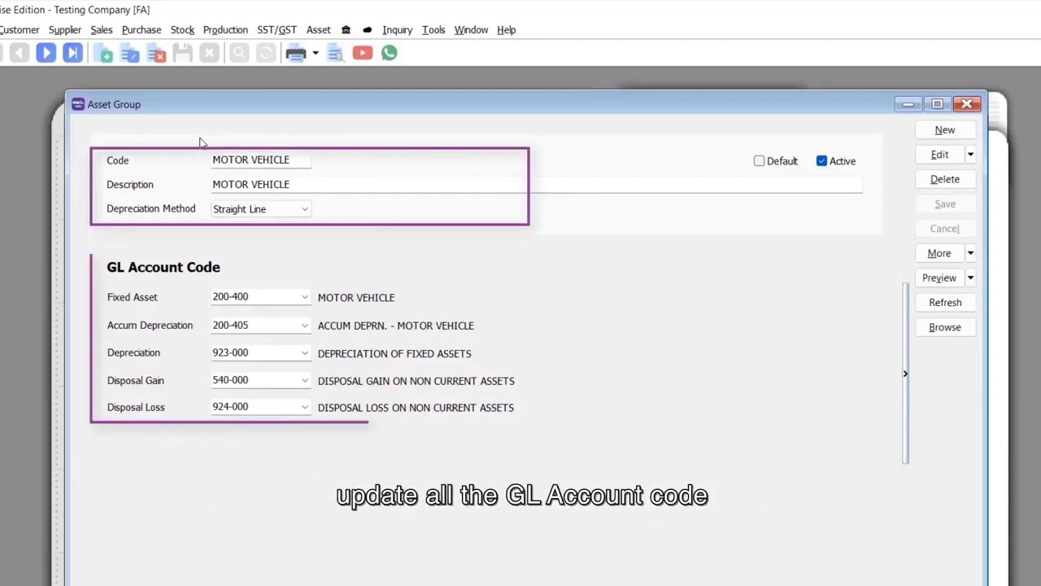
pyautogui.click(319, 30)
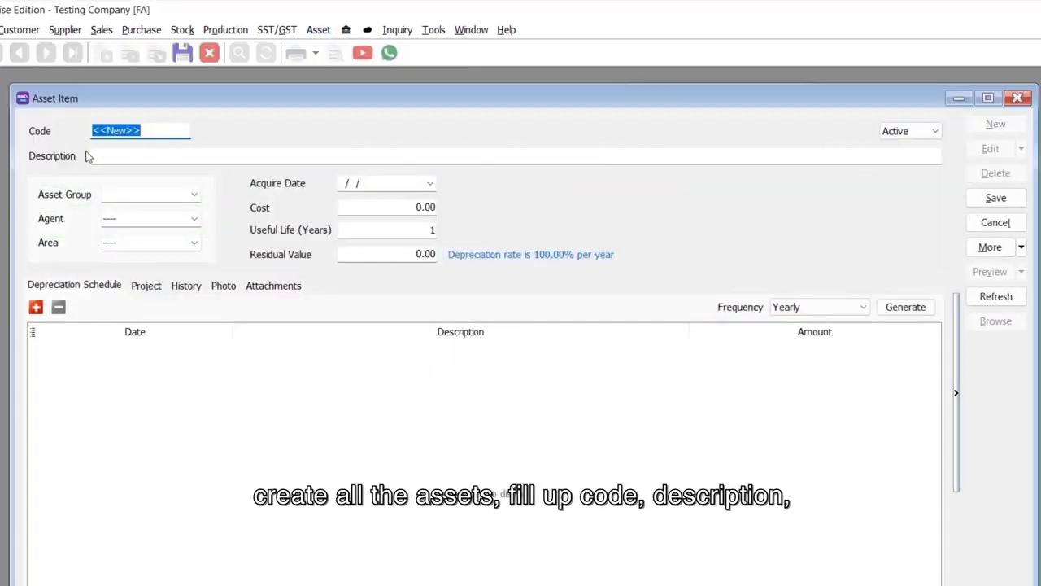
# Assign MV-BB3359 to MOTOR VEHICLE and generate its monthly depreciation schedule from 01/01/2021
pyautogui.click(193, 194)
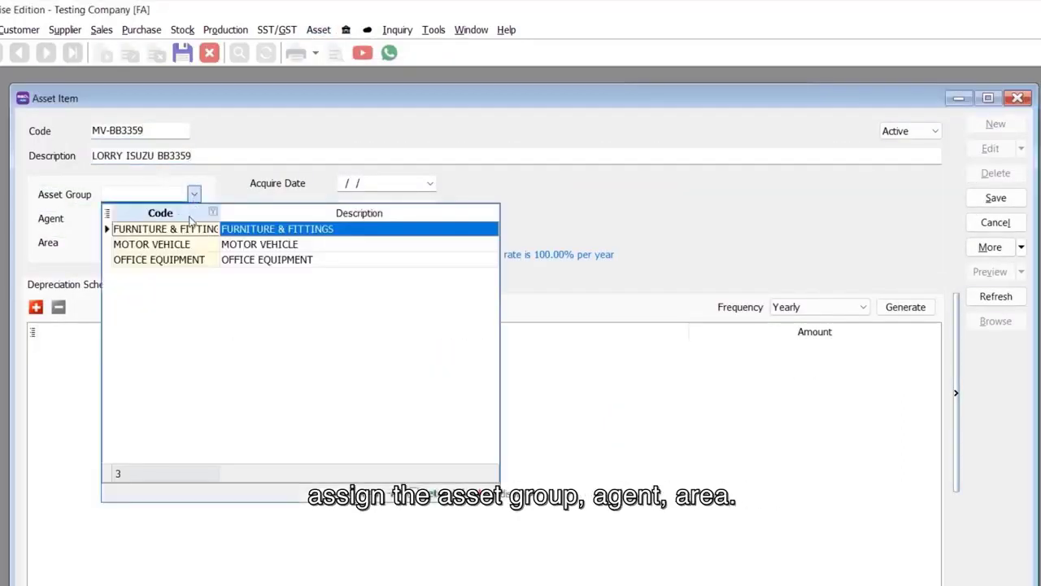
pyautogui.click(152, 244)
pyautogui.write('150,000')
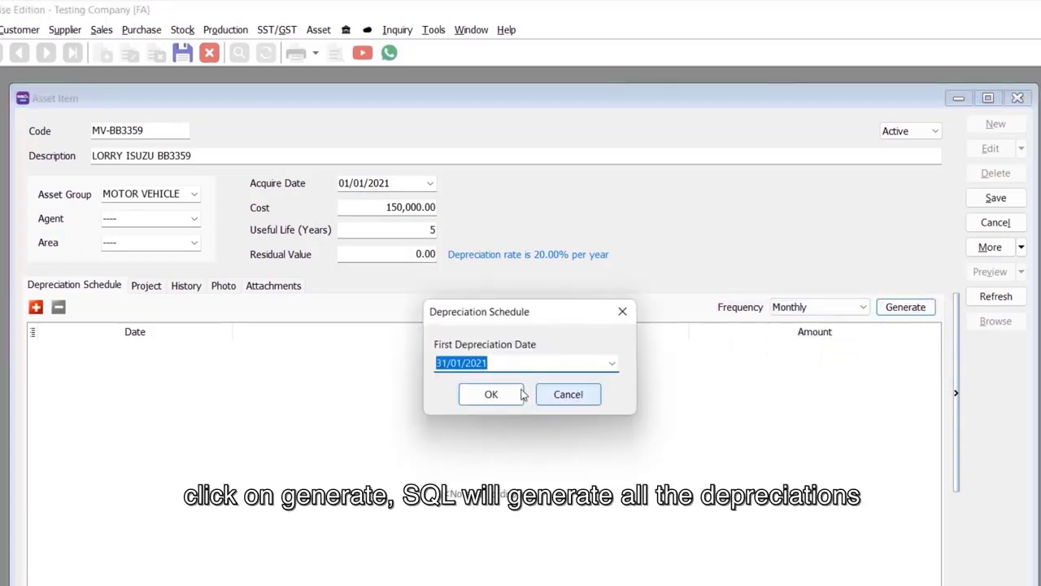
pyautogui.click(491, 395)
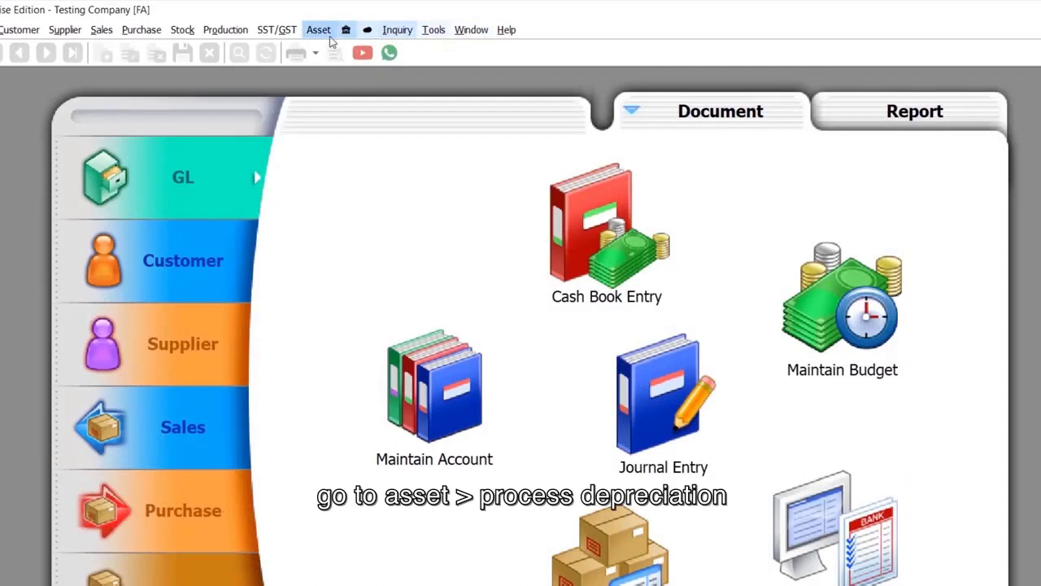
# Run depreciation to 31/12/2021 grouped by asset group and save it as journal JV-00025 totalling 172,600
pyautogui.click(319, 29)
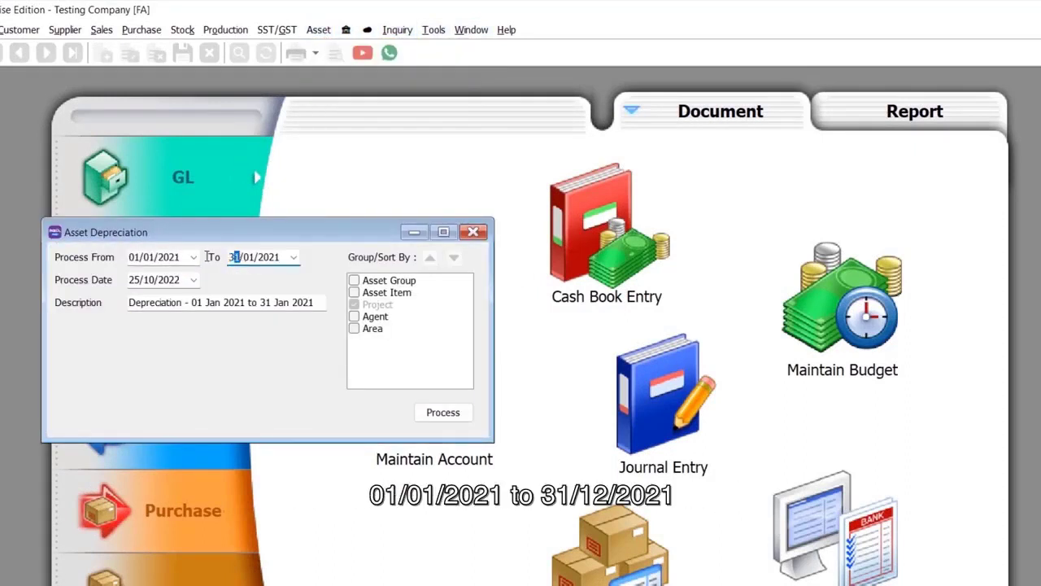
pyautogui.write('31/12/2021')
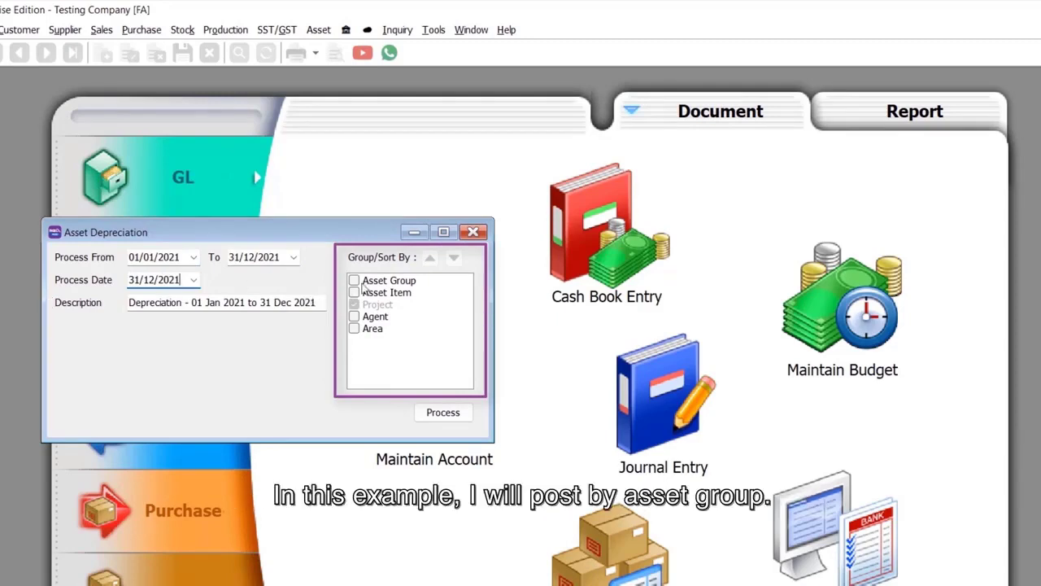
pyautogui.click(443, 411)
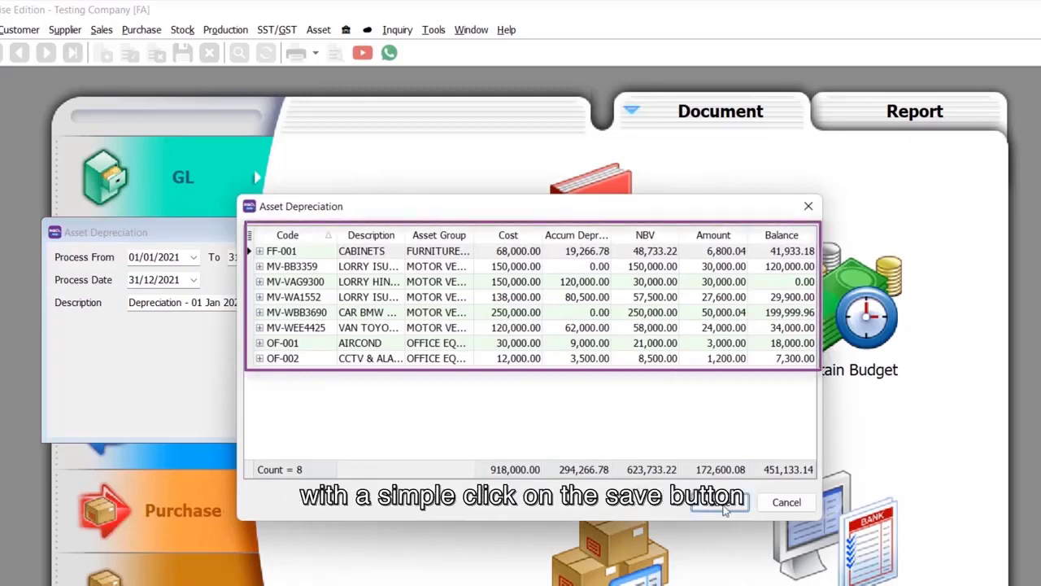
pyautogui.click(720, 501)
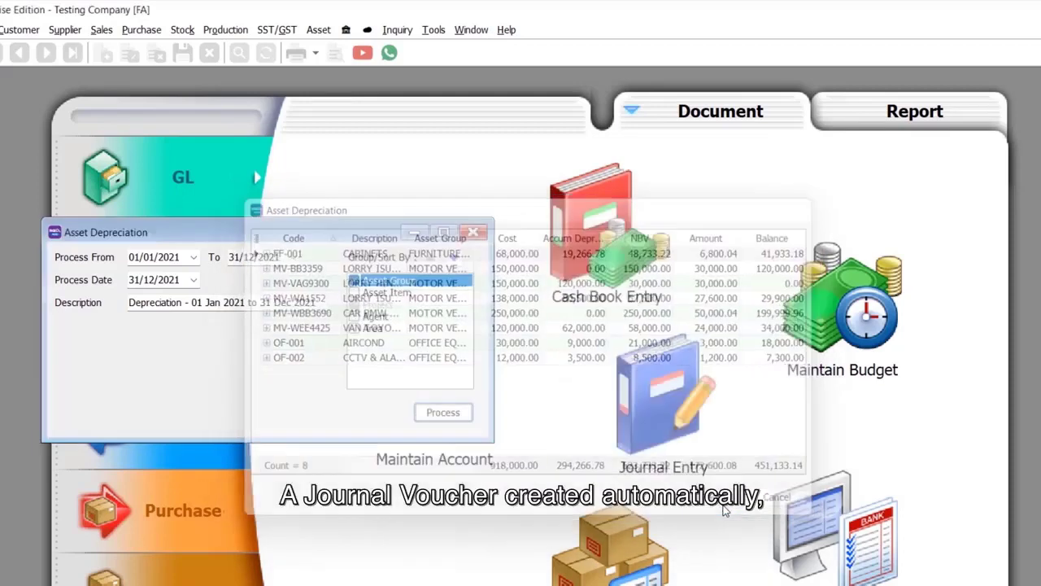
pyautogui.click(443, 412)
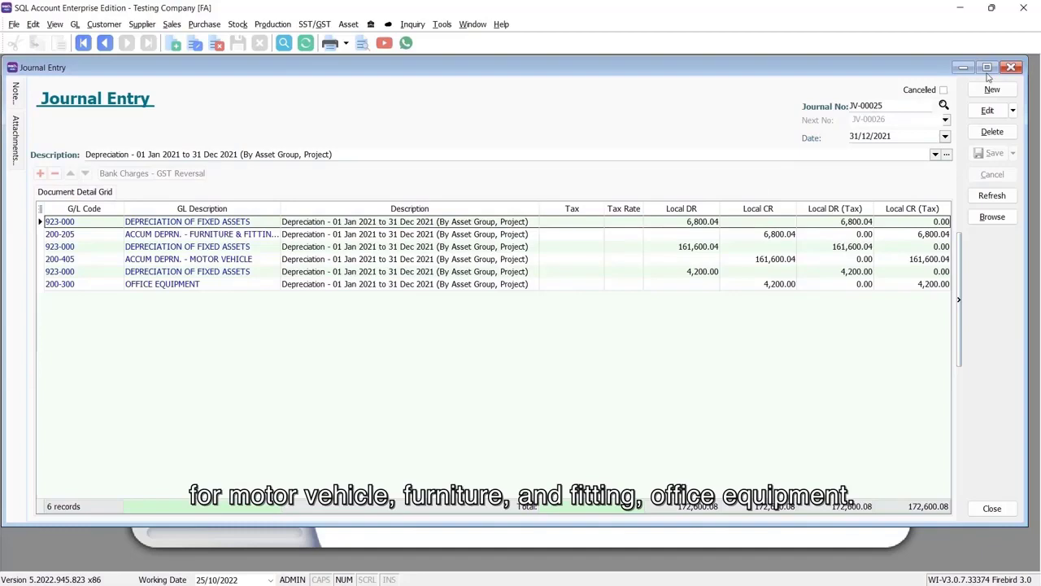
# Close journal voucher JV-00025 after reviewing its depreciation lines
pyautogui.click(1012, 68)
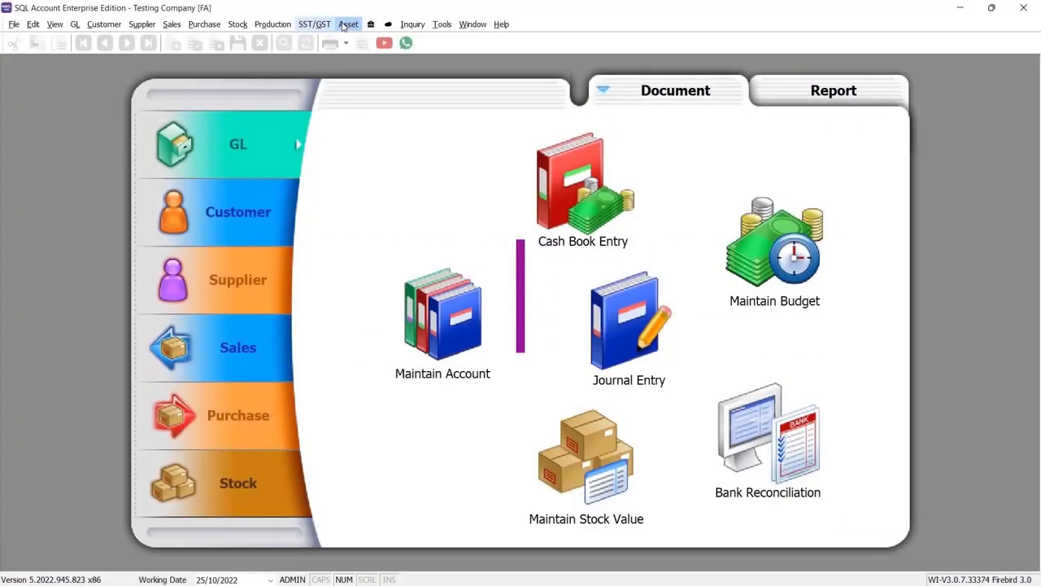
# Run the Yearly (5 Columns) asset analysis by asset group, then by asset item, and close it
pyautogui.click(348, 24)
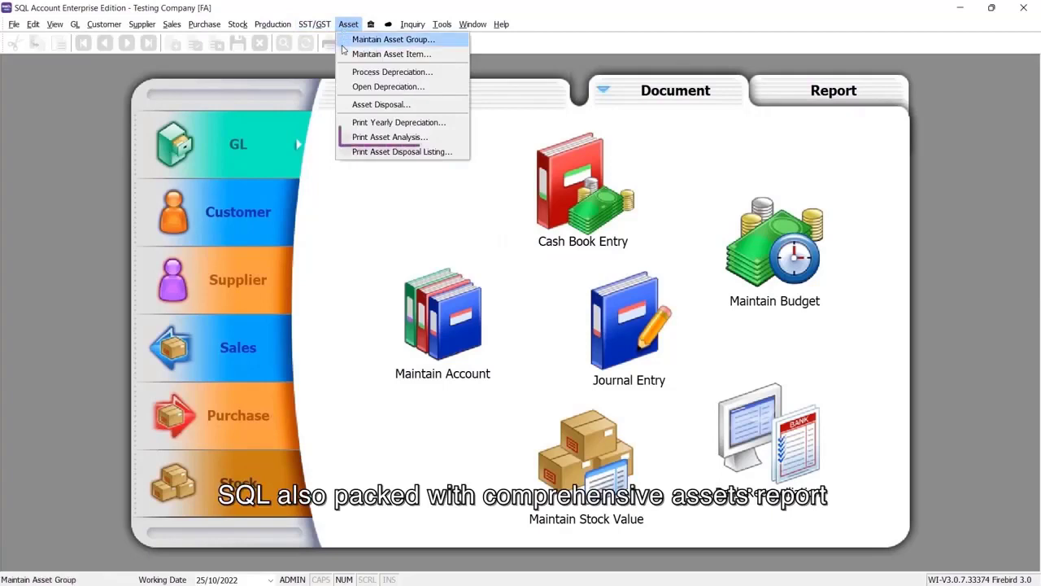
pyautogui.moveTo(390, 137)
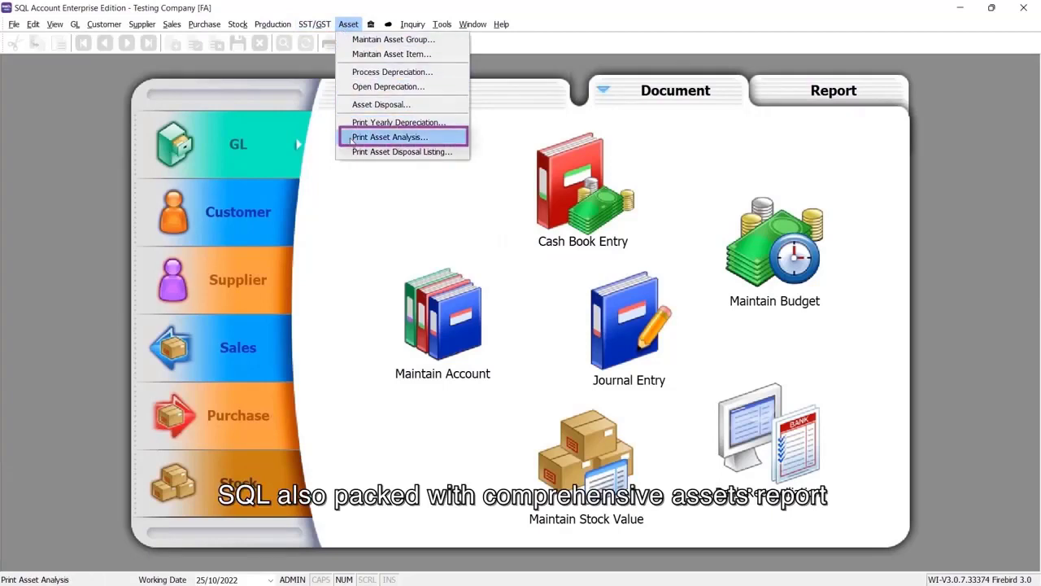
pyautogui.click(390, 136)
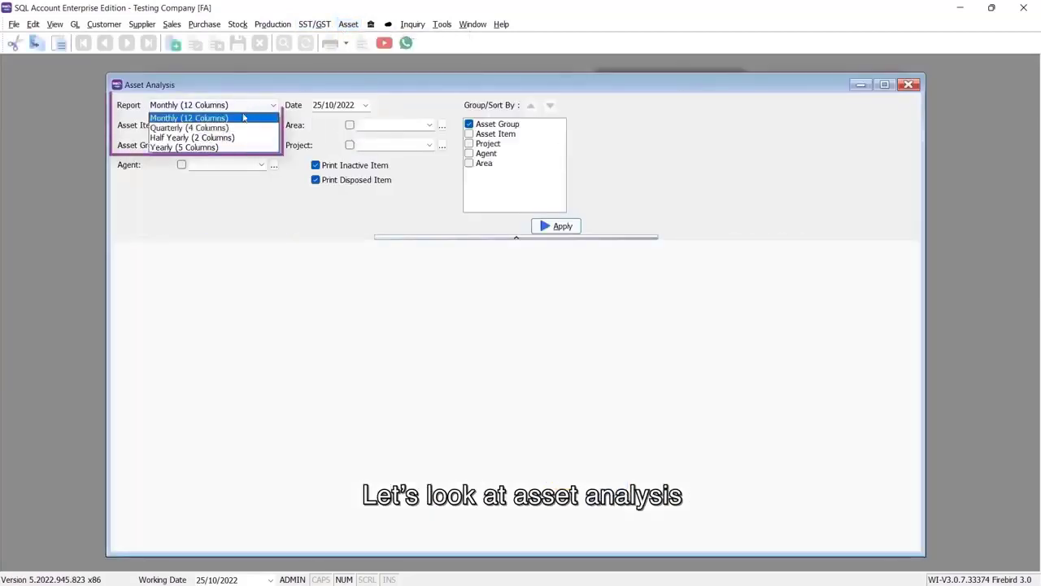
pyautogui.moveTo(184, 147)
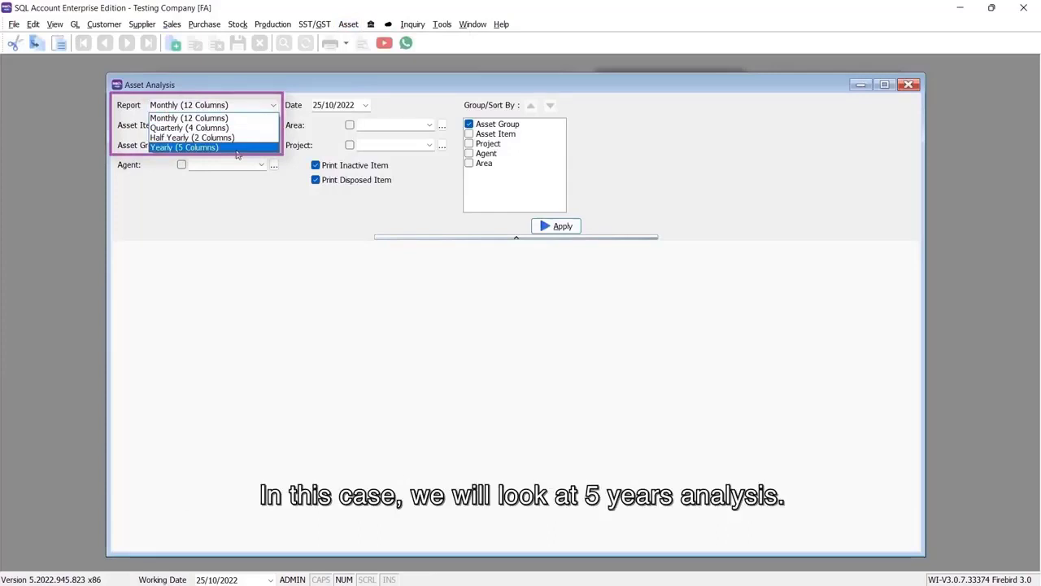
pyautogui.click(184, 146)
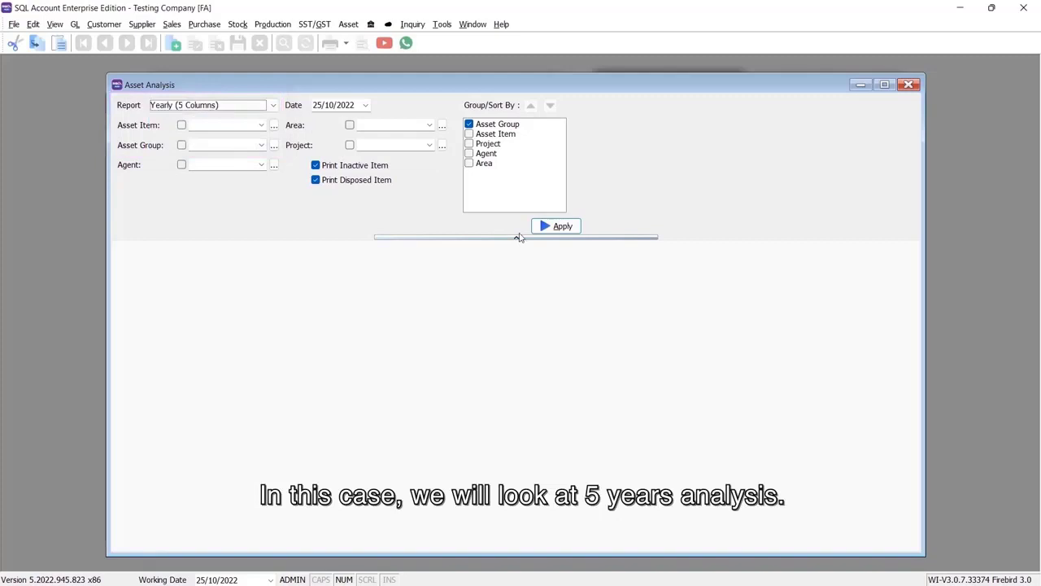
pyautogui.click(557, 224)
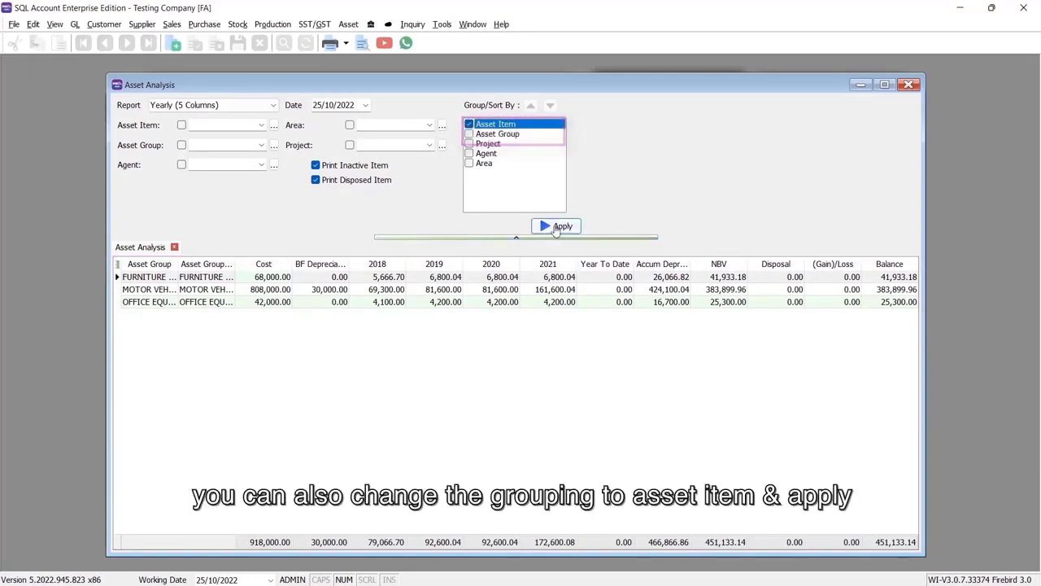
pyautogui.click(557, 226)
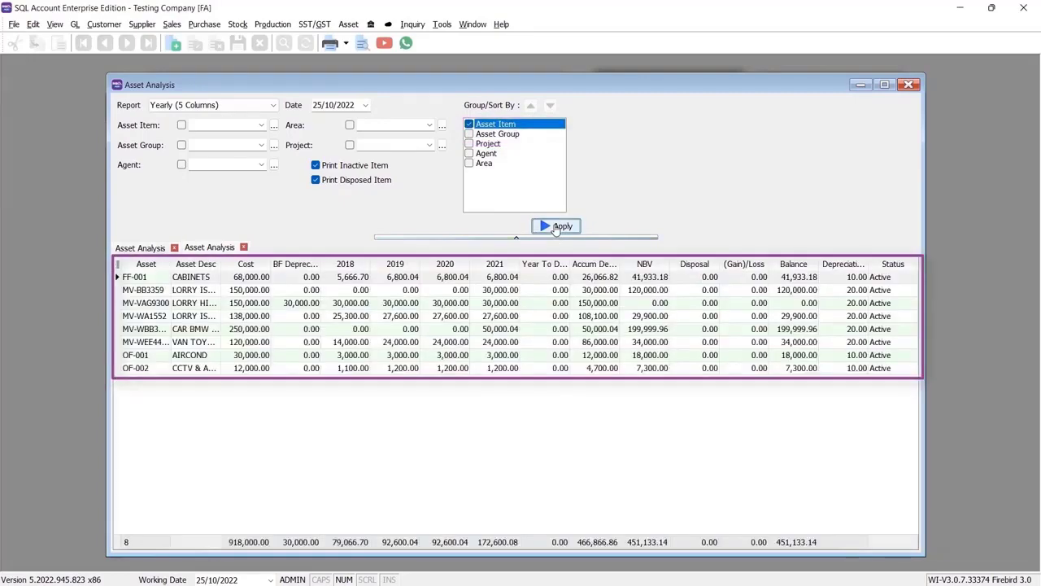
pyautogui.click(910, 85)
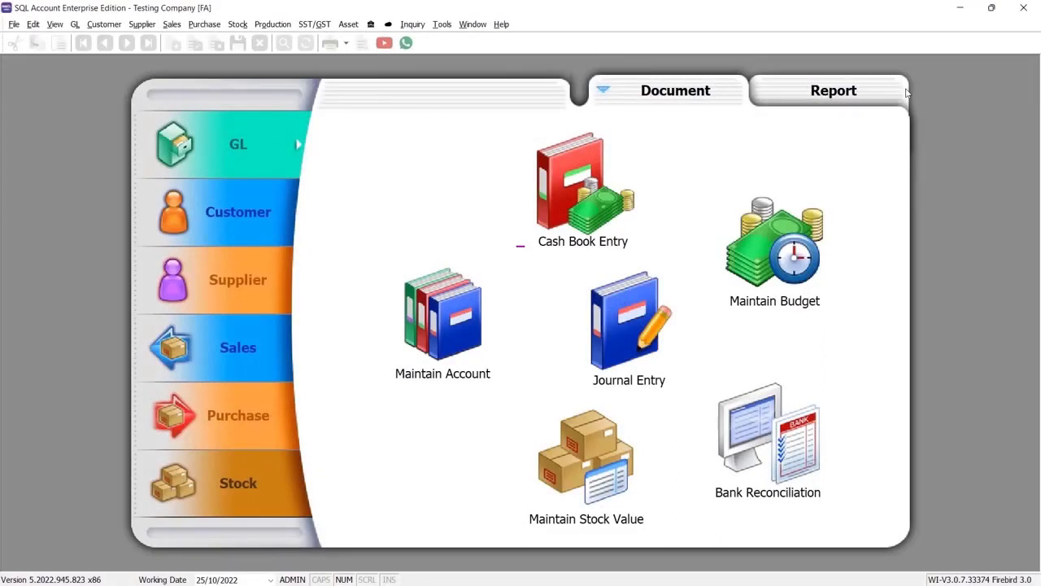
# Record disposal of MV-WA1552 for 19000 paid via MAYBANK 310-001, showing a 10,900 loss
pyautogui.click(348, 25)
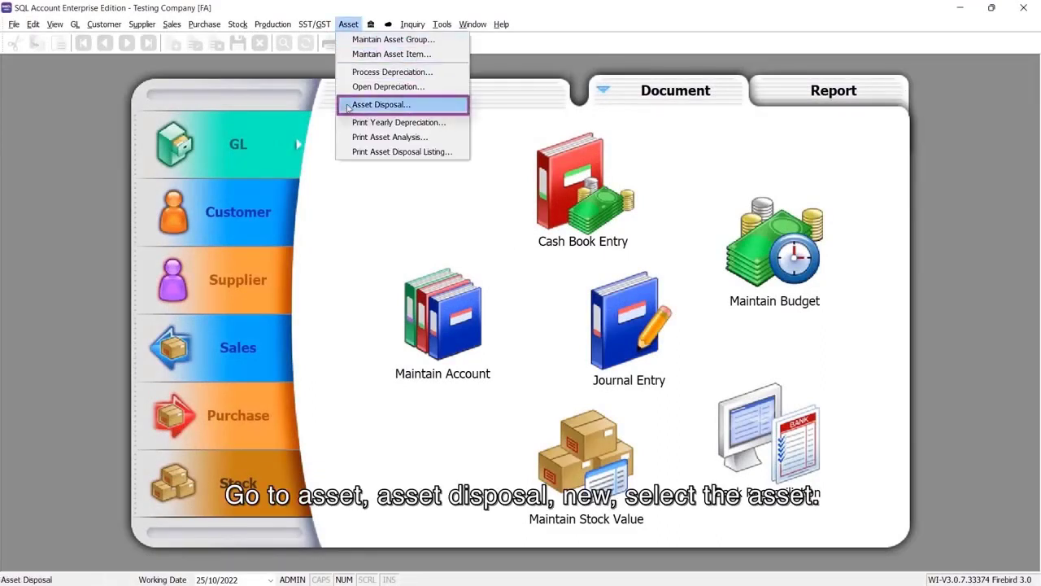
pyautogui.click(380, 104)
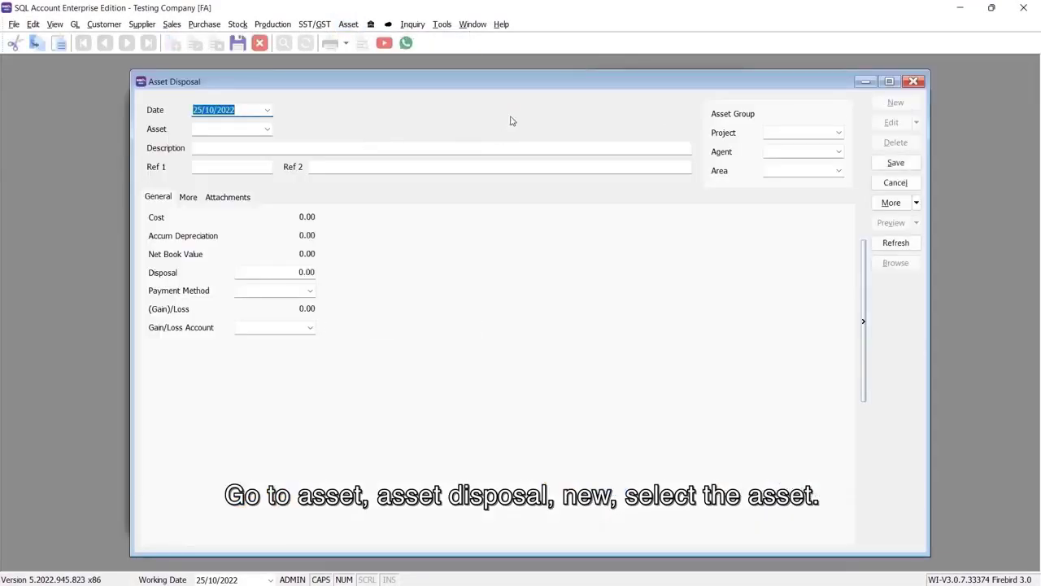
pyautogui.click(267, 128)
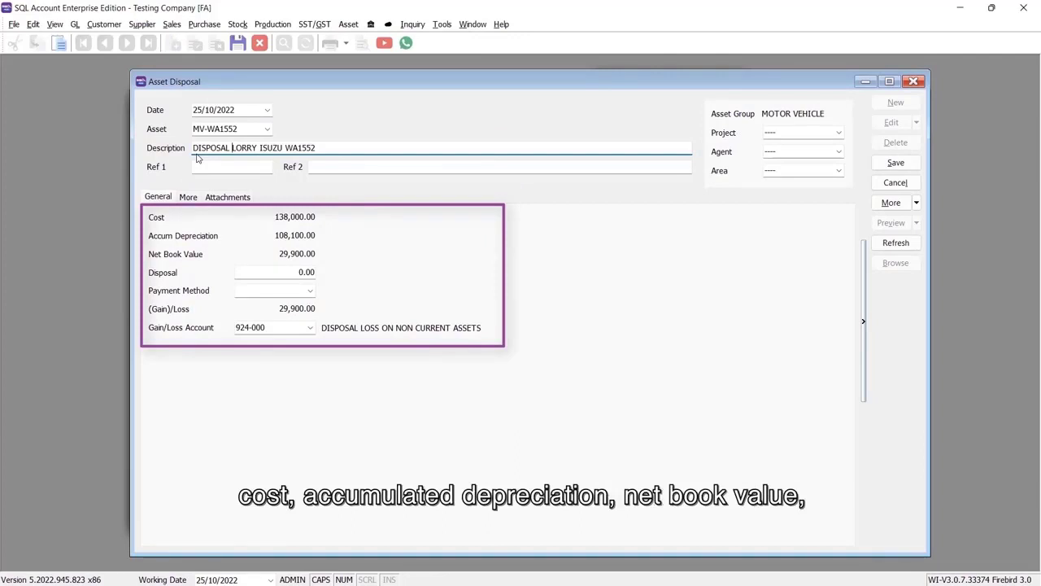
pyautogui.click(275, 272)
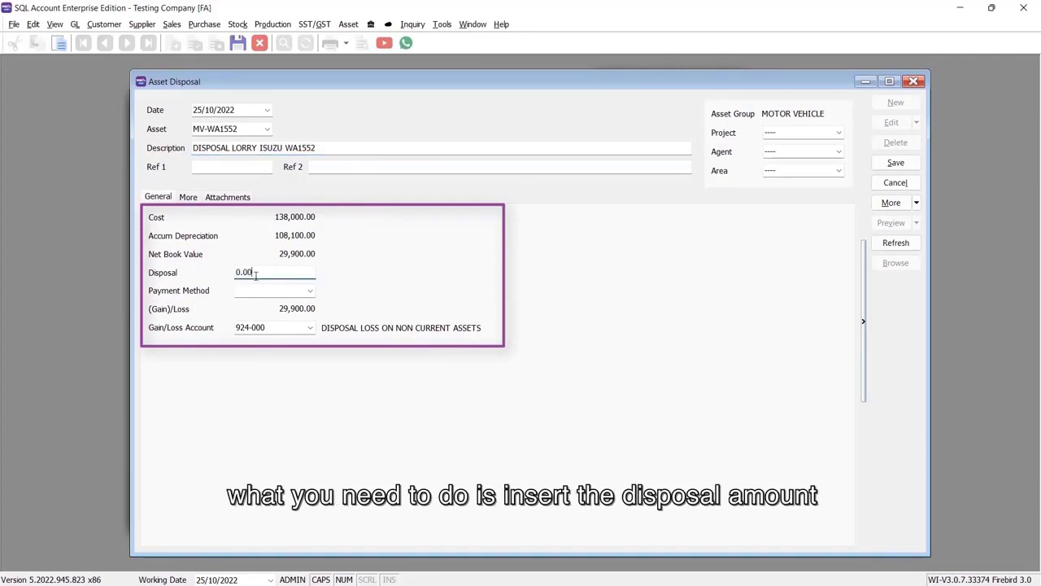
pyautogui.write('19000')
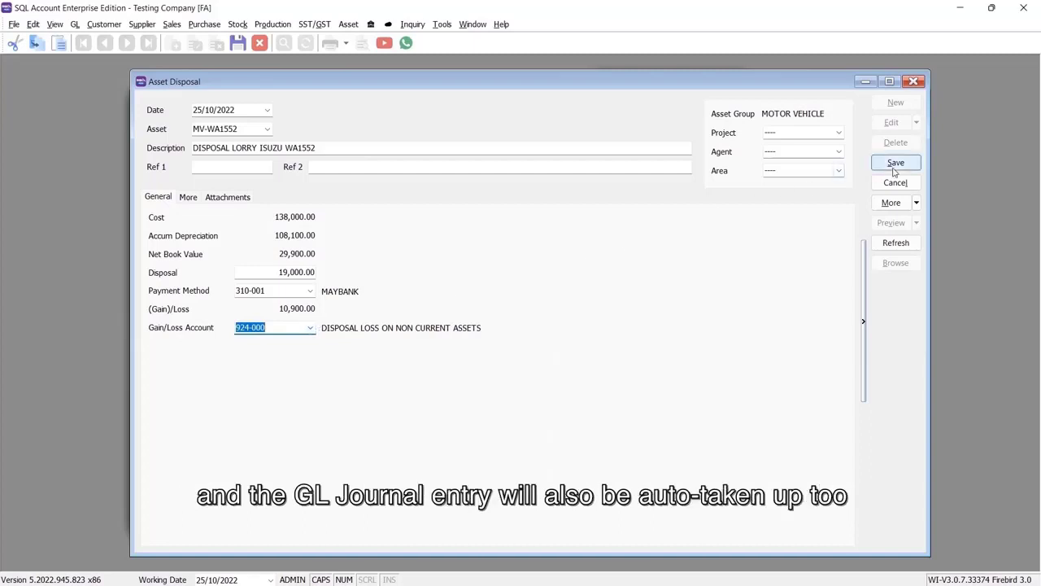
pyautogui.click(895, 163)
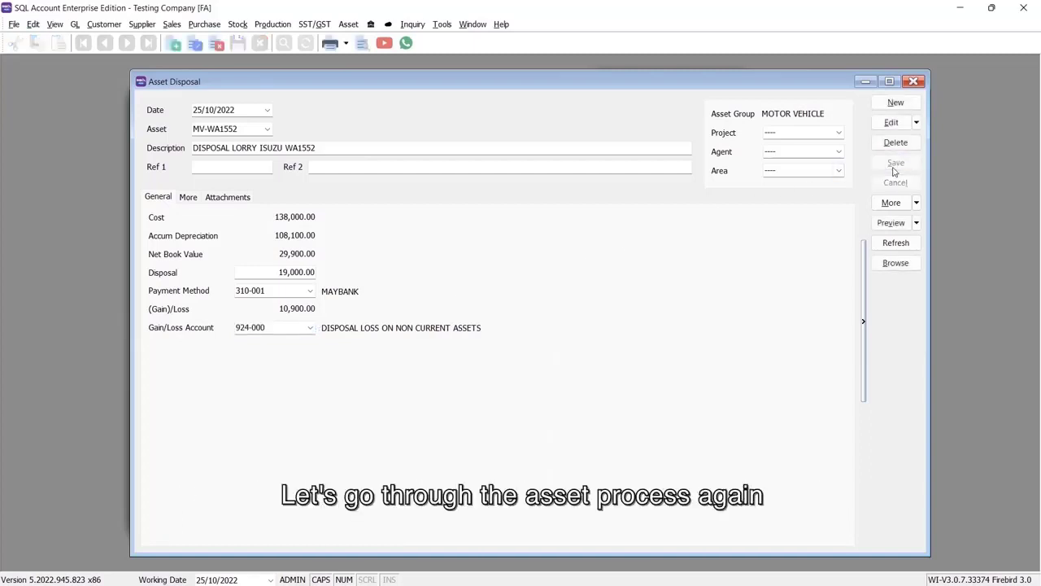
pyautogui.click(348, 25)
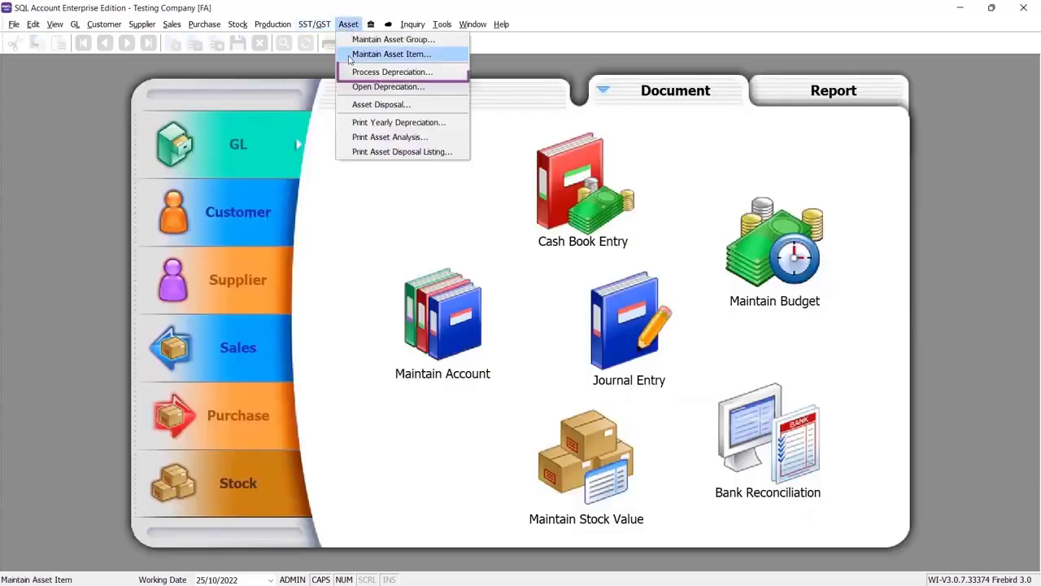
# Process and save depreciation for 01/01/2022–31/12/2022 grouped by asset item
pyautogui.click(390, 71)
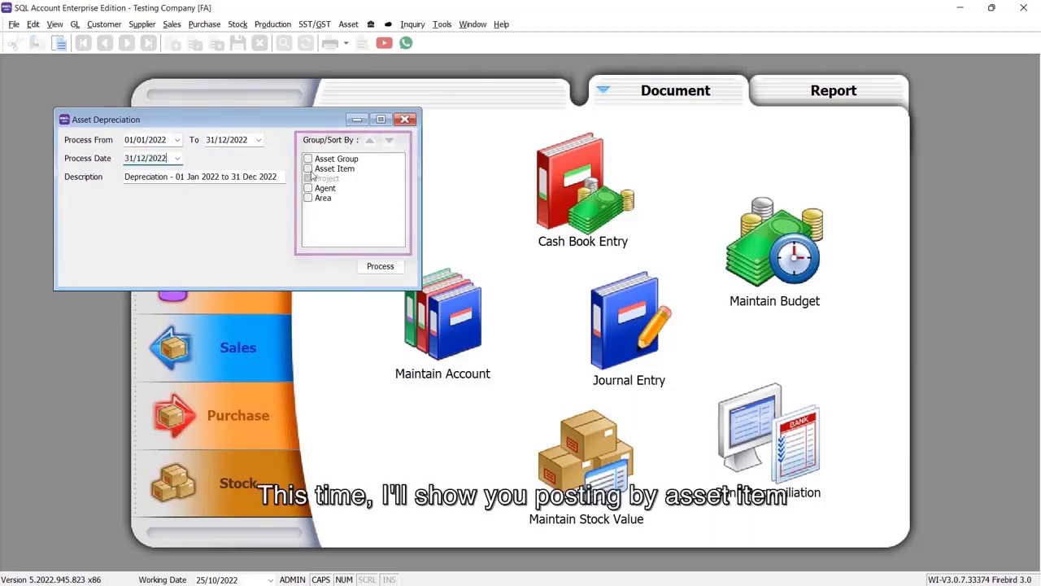
pyautogui.click(381, 267)
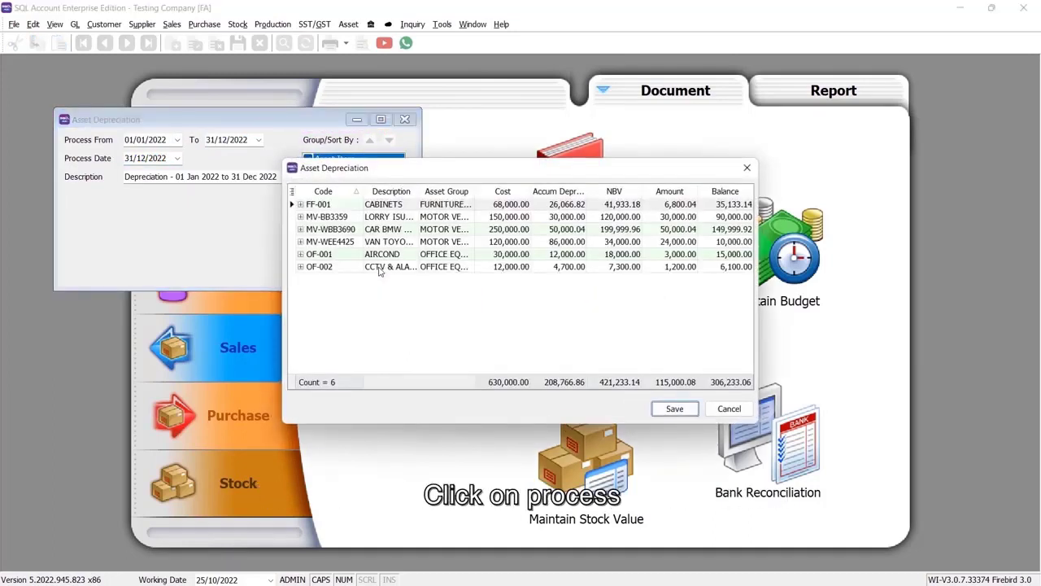
pyautogui.click(673, 408)
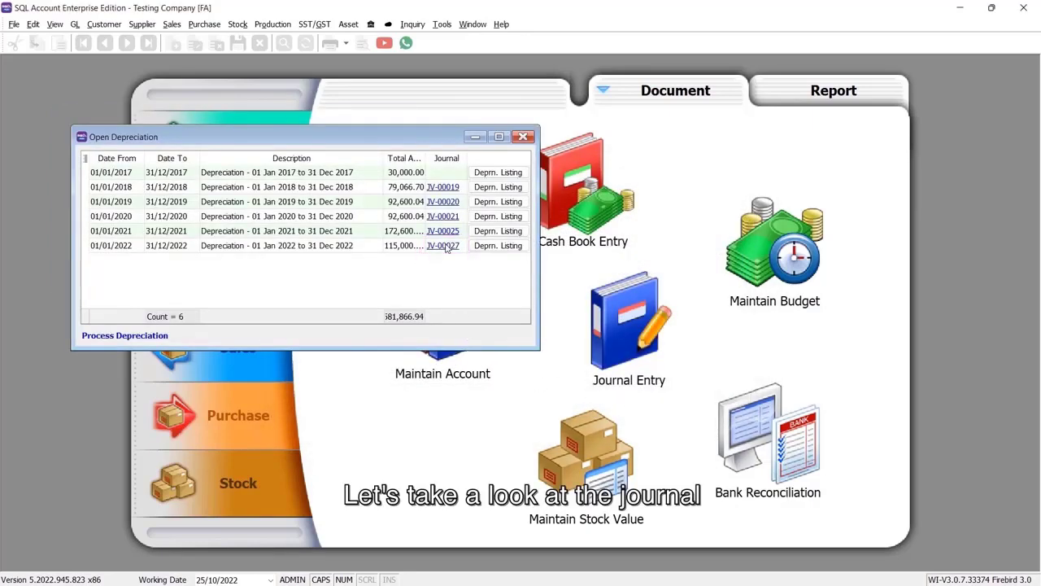
# From Open Depreciation, open the 2022 run's journal JV-00027 totalling 115,000.08
pyautogui.click(442, 244)
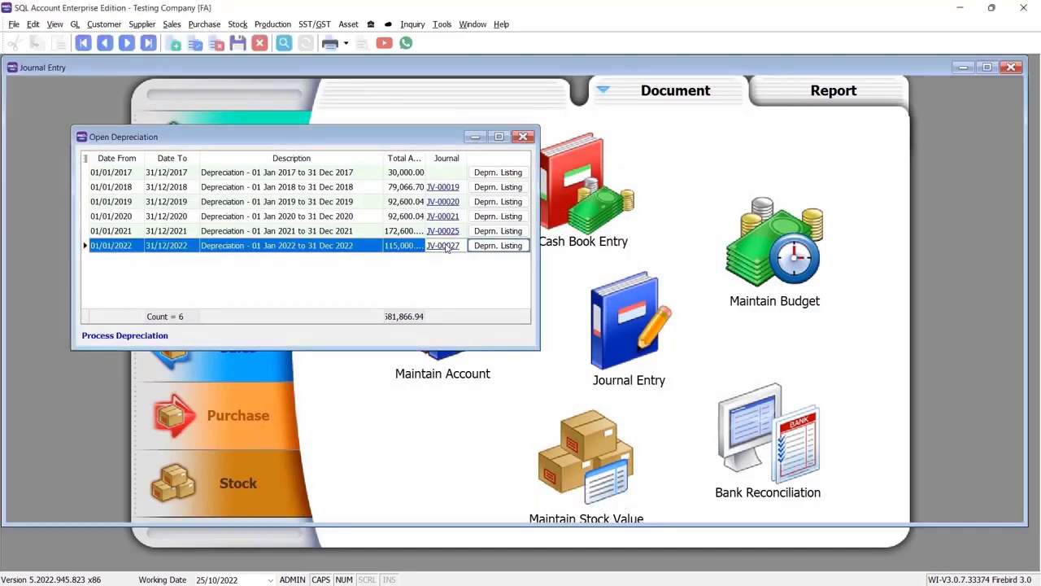
pyautogui.click(442, 244)
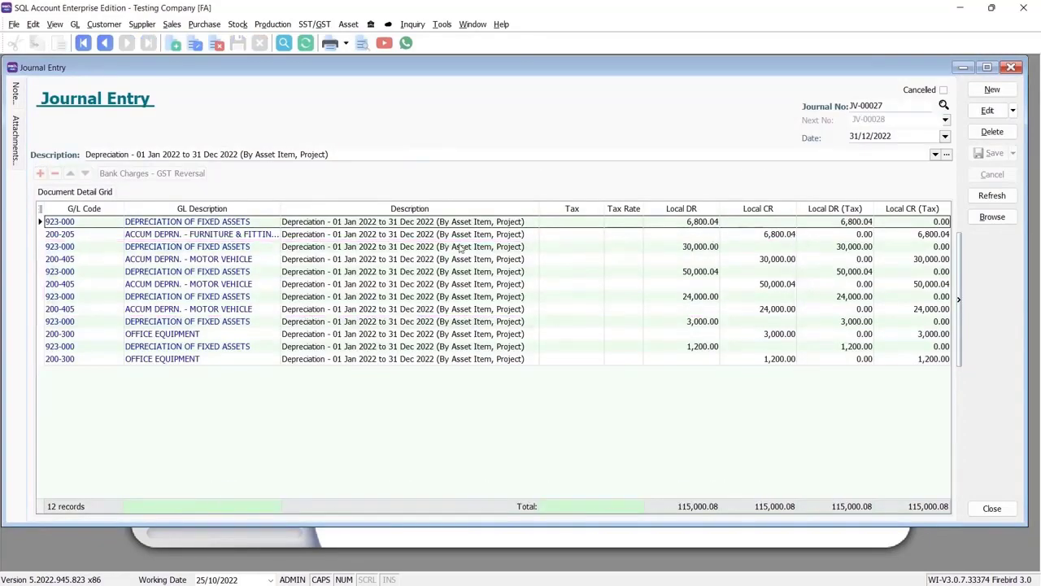
pyautogui.click(992, 217)
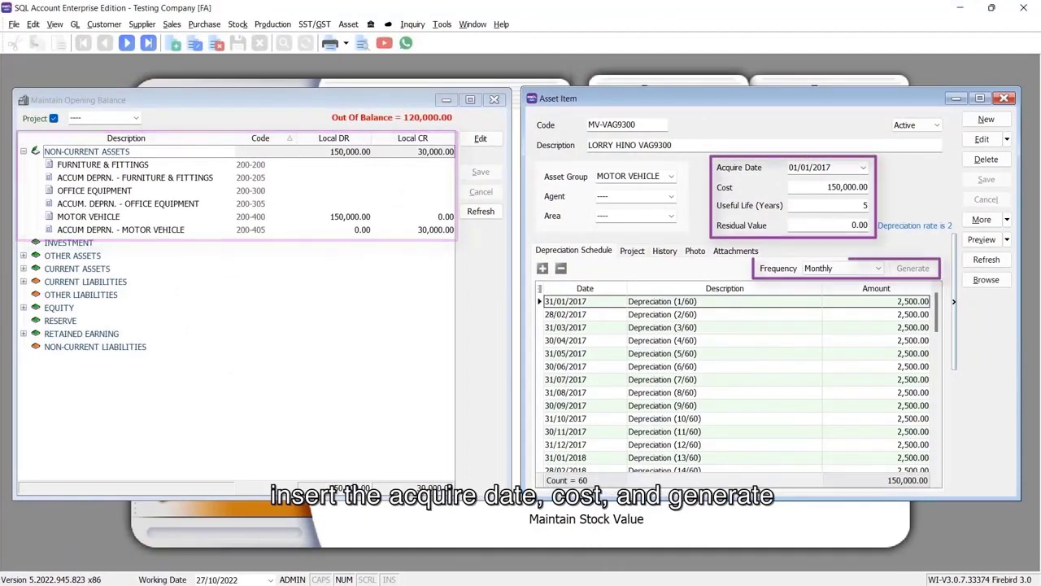
# Return to the asset functions list after saving lorry MV-VAG9300's monthly schedule
pyautogui.click(348, 24)
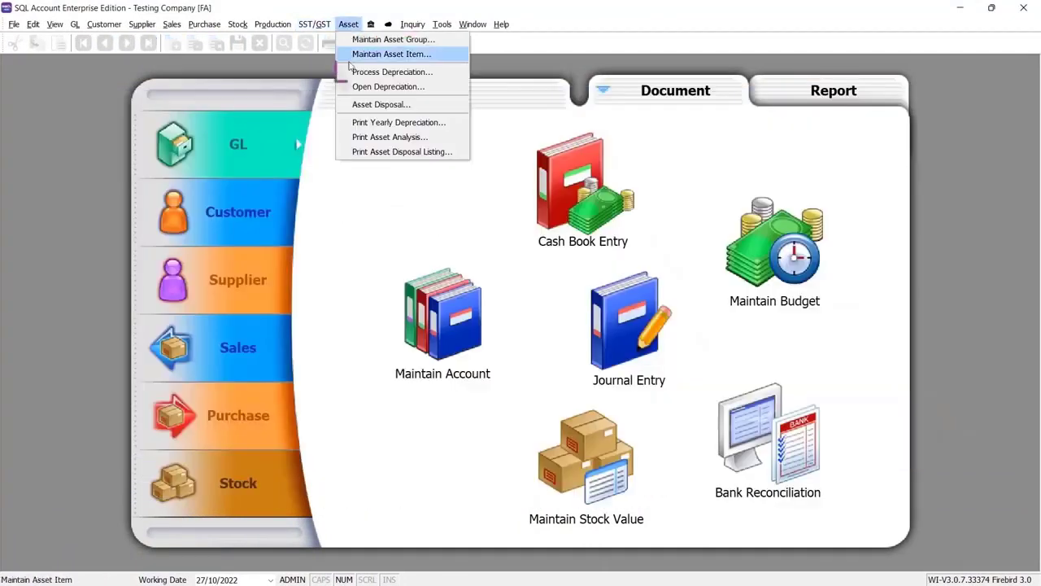
# Process and save MV-VAG9300's 30,000 depreciation for 01/01/2017–31/12/2017 without a journal
pyautogui.click(390, 71)
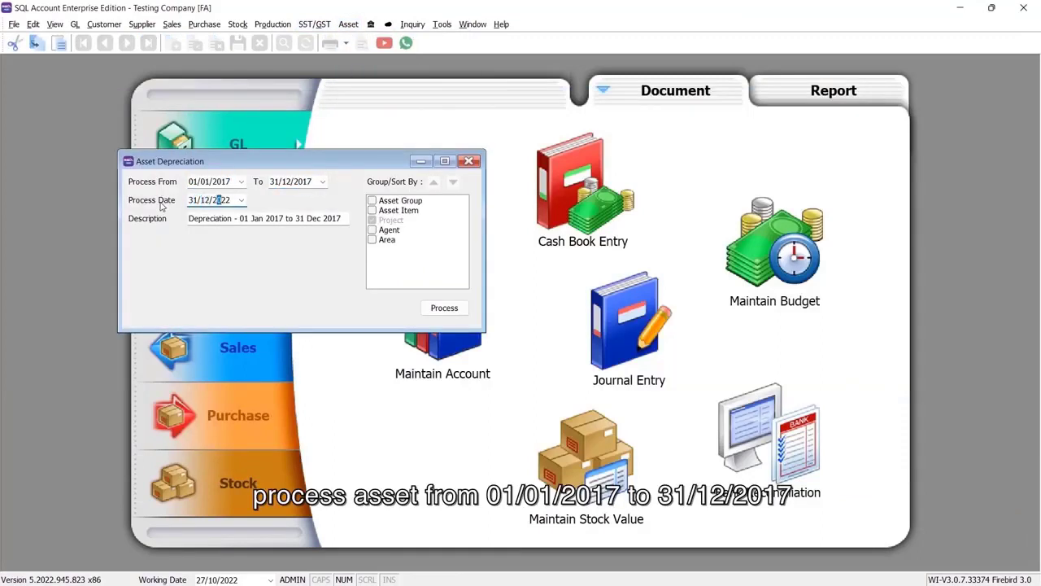
pyautogui.click(444, 307)
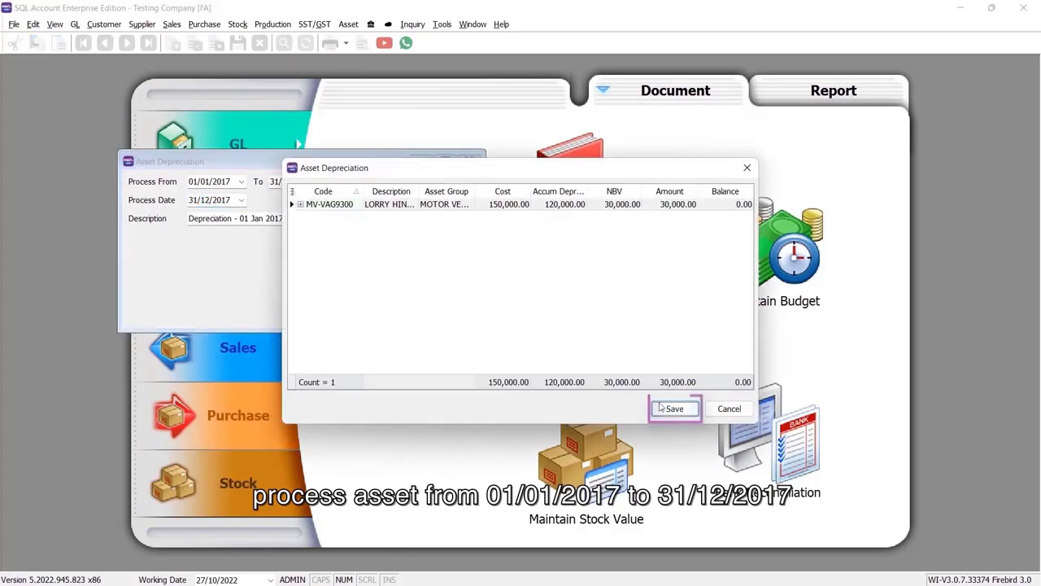
pyautogui.click(674, 407)
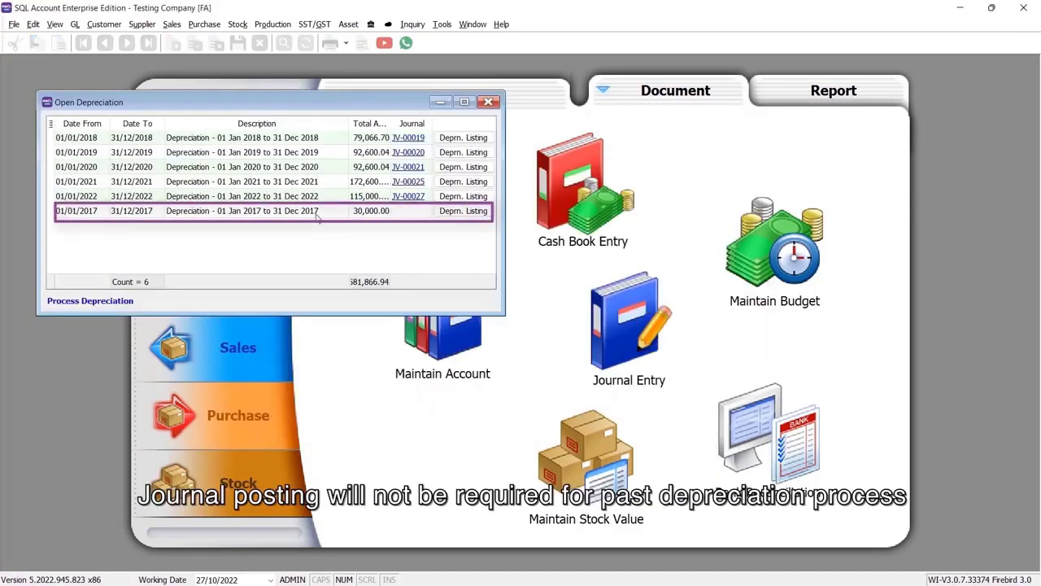